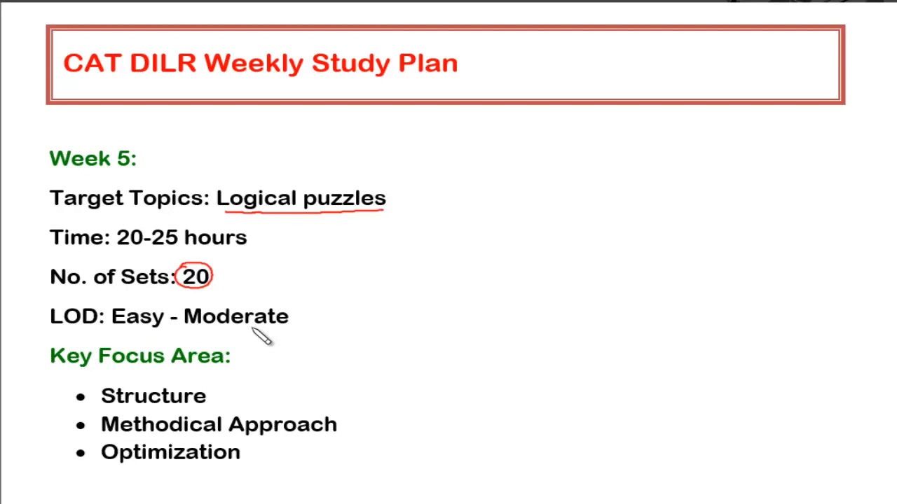
# Step: Box the 'Logical puzzles' target topic on the Week 5 study plan slide
pyautogui.moveTo(210, 182); pyautogui.dragTo(400, 213)
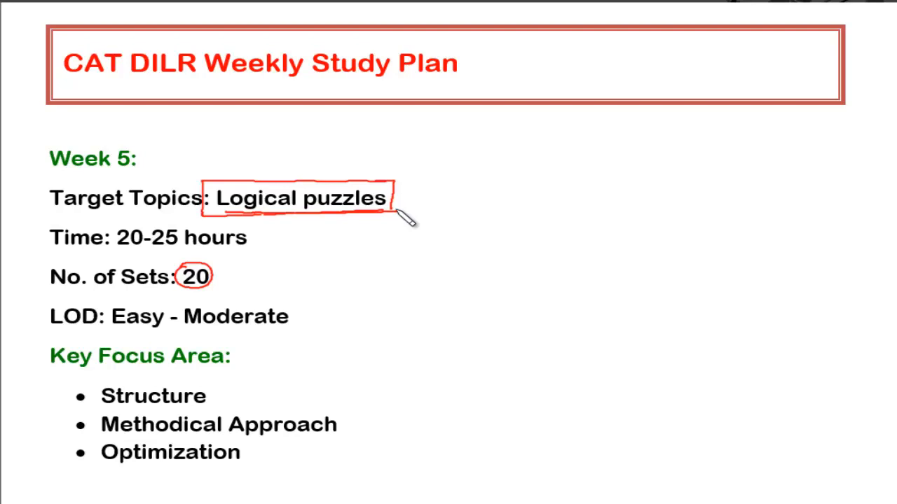
pyautogui.moveTo(404, 256)
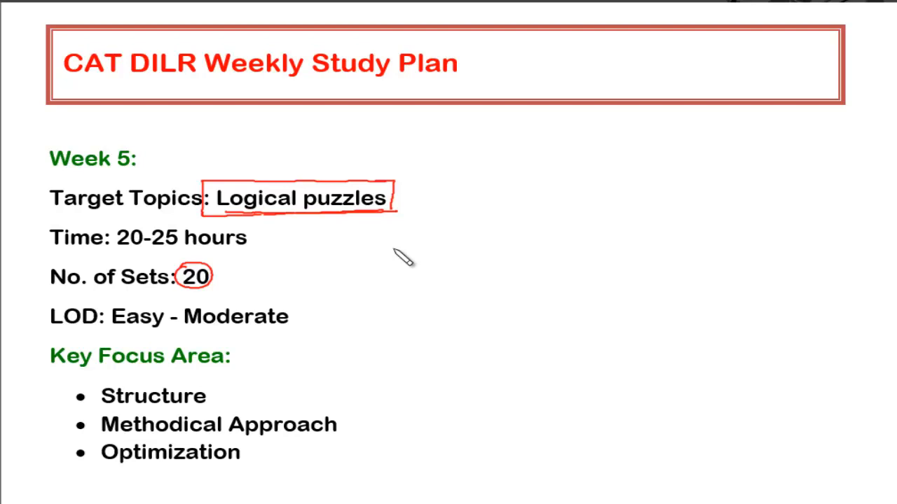
pyautogui.moveTo(284, 418)
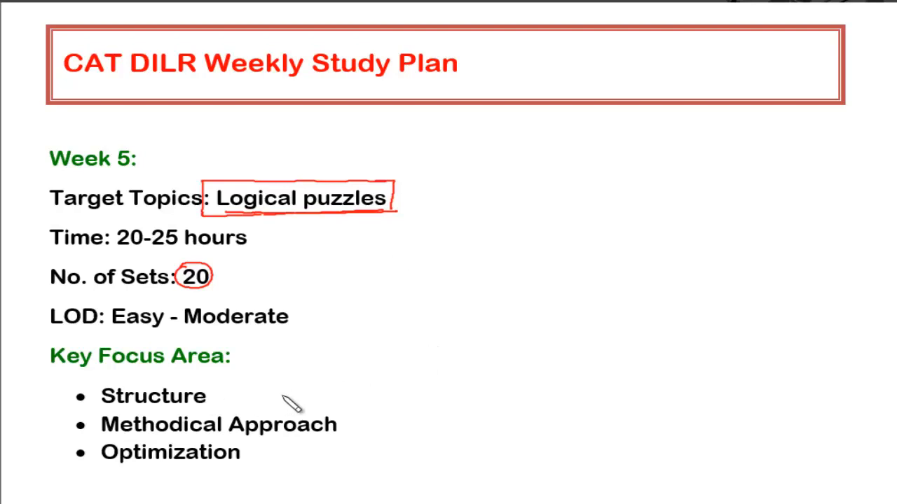
# Step: Draw pen arrows beside the Structure and Methodical Approach key focus bullets
pyautogui.moveTo(280, 395); pyautogui.dragTo(241, 395)
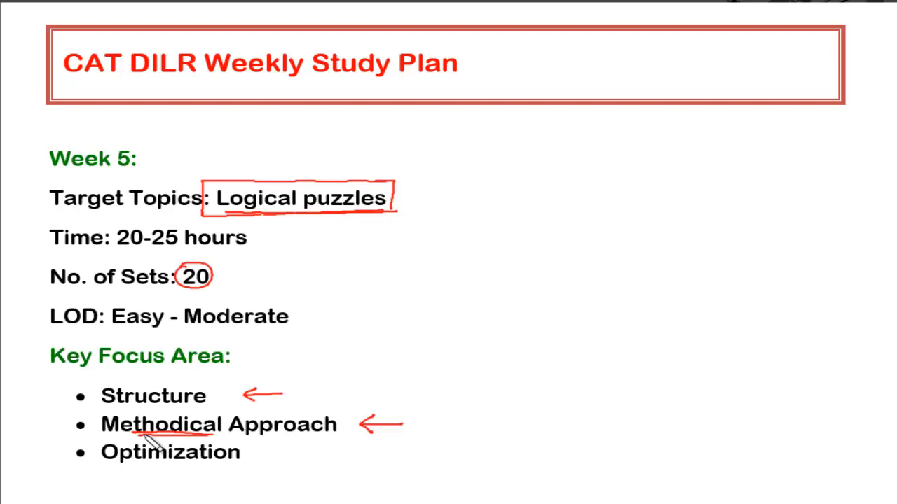
pyautogui.moveTo(188, 412)
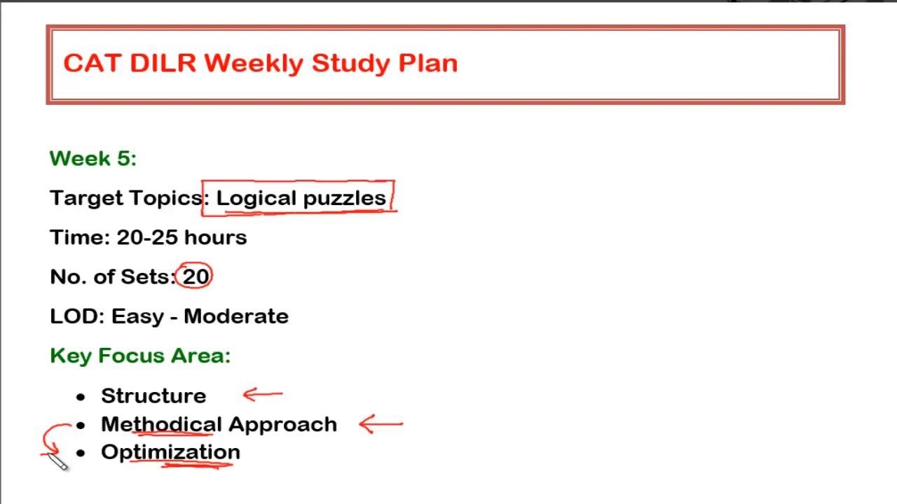
pyautogui.moveTo(567, 311)
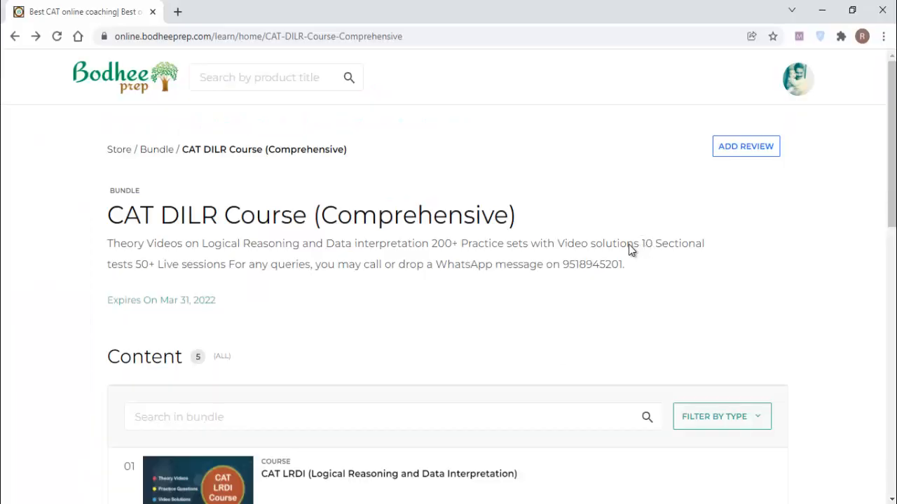
# Step: Open course 05, Logical Reasoning Practice sets with Video Explanations, from the bundle page
pyautogui.scroll(-3)
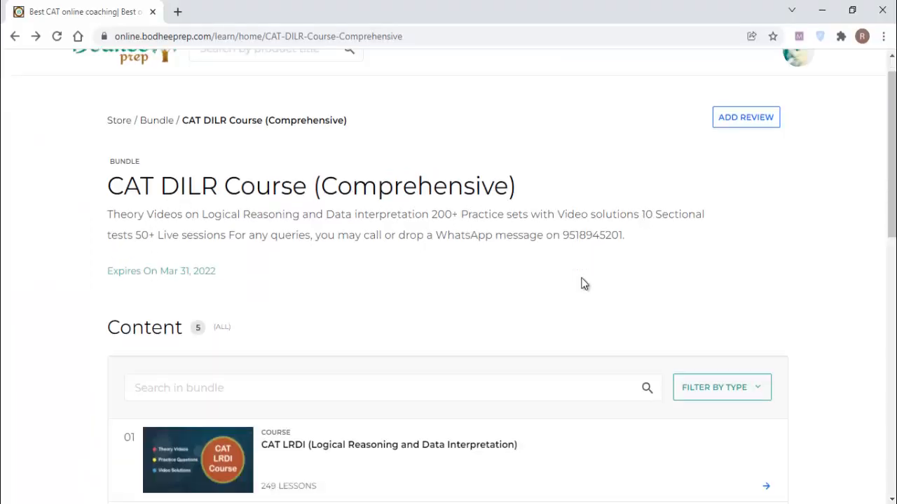
pyautogui.scroll(-3)
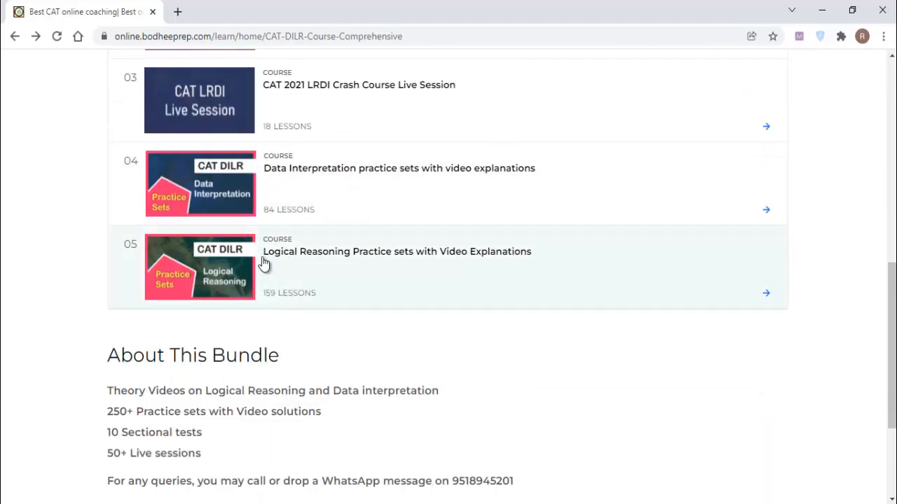
pyautogui.click(397, 252)
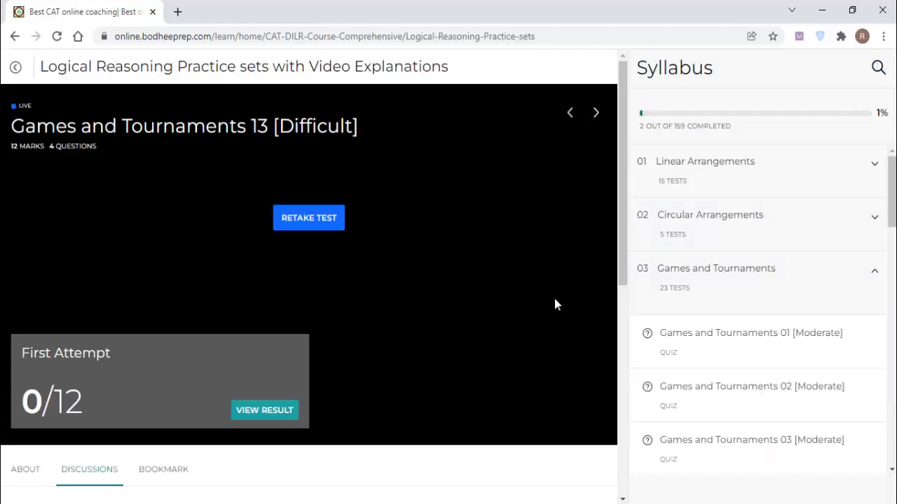
# Step: Collapse Games and Tournaments and reveal the Logical Reasoning Puzzles tests in the syllabus
pyautogui.scroll(-3)
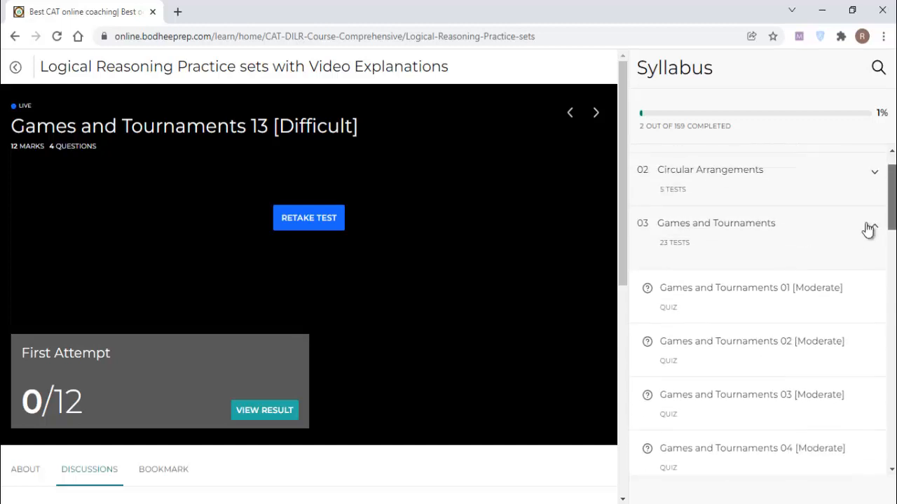
pyautogui.click(872, 227)
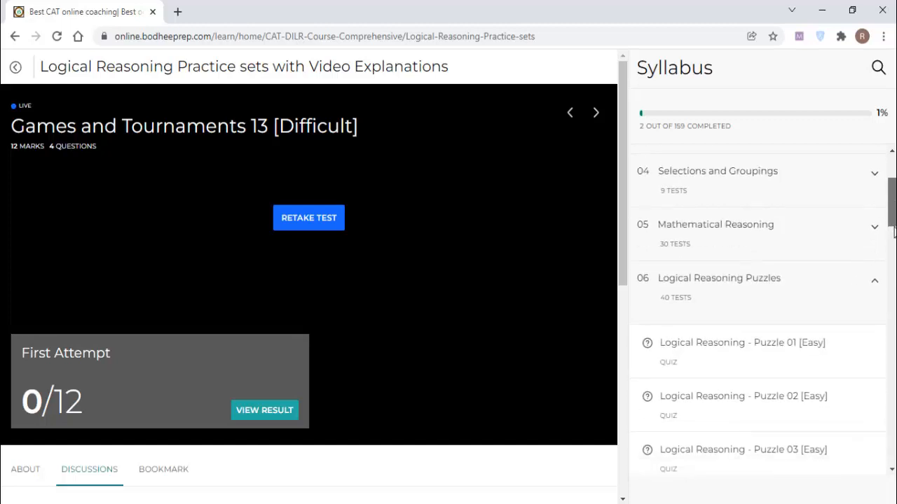
pyautogui.scroll(-3)
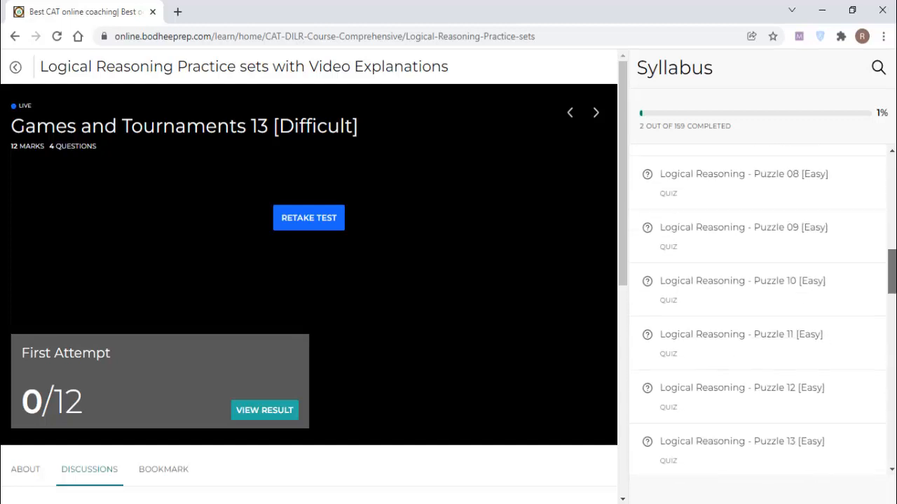